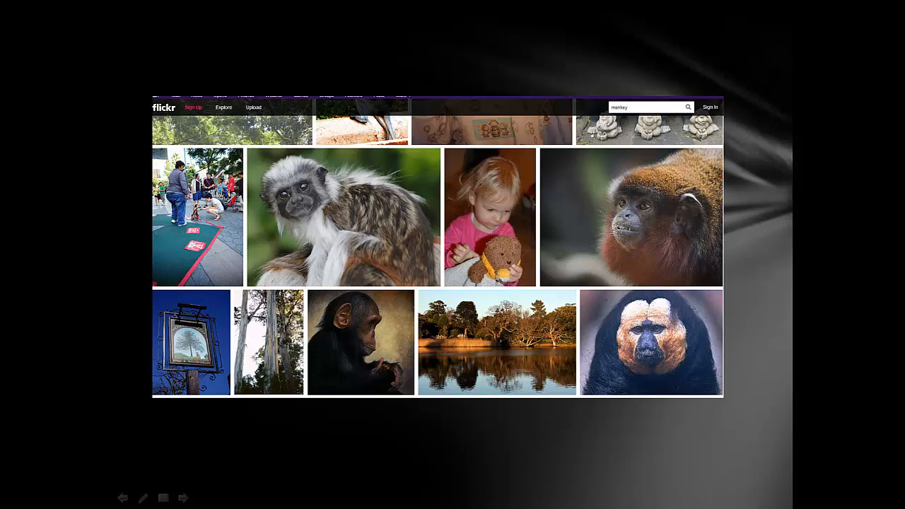
- Advance the path from the Flickr monkey results to the photo page with comments, details and tags
{"action": "left_click", "coordinate": [343, 218]}
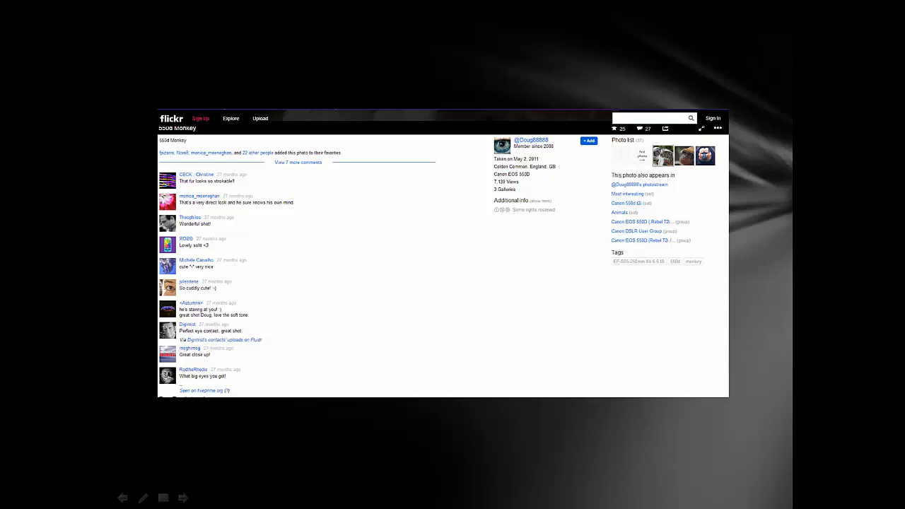
- Advance to the Baby Monkey photo credit and its formal reference citation
{"action": "left_click", "coordinate": [183, 497]}
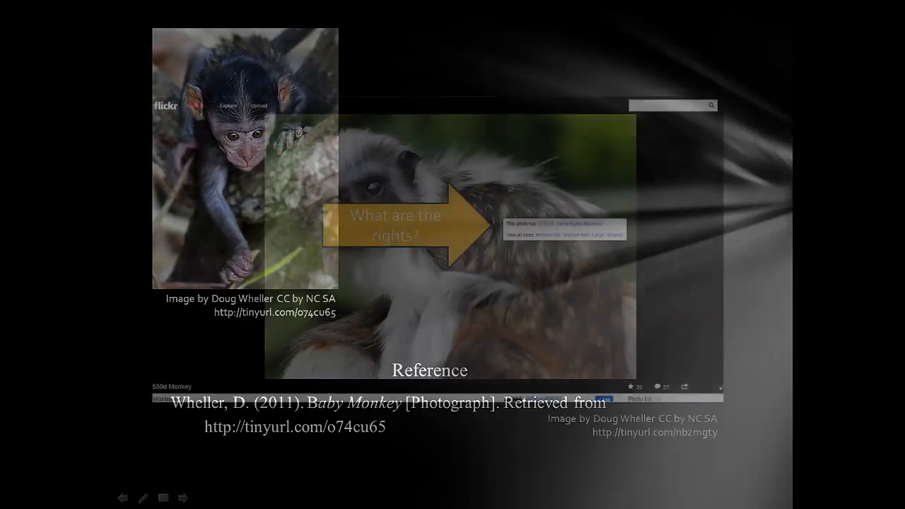
- Step through the photo-rights question and Creative Commons homepage to the Attribution-NonCommercial-ShareAlike 3.0 chooser result
{"action": "left_click", "coordinate": [184, 498]}
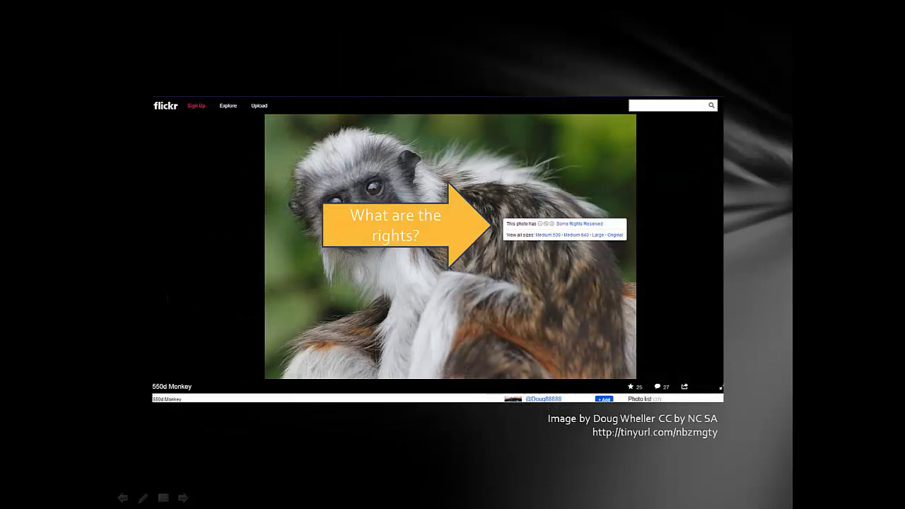
{"action": "left_click", "coordinate": [567, 223]}
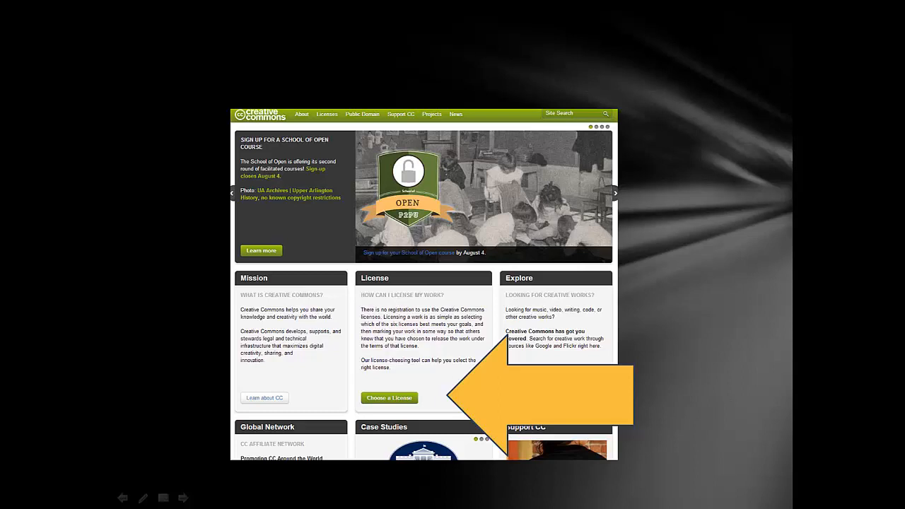
{"action": "left_click", "coordinate": [389, 398]}
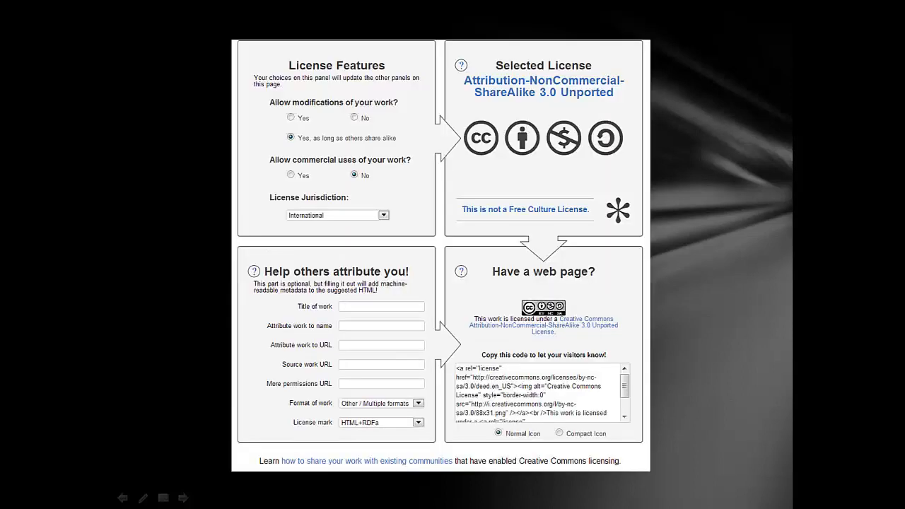